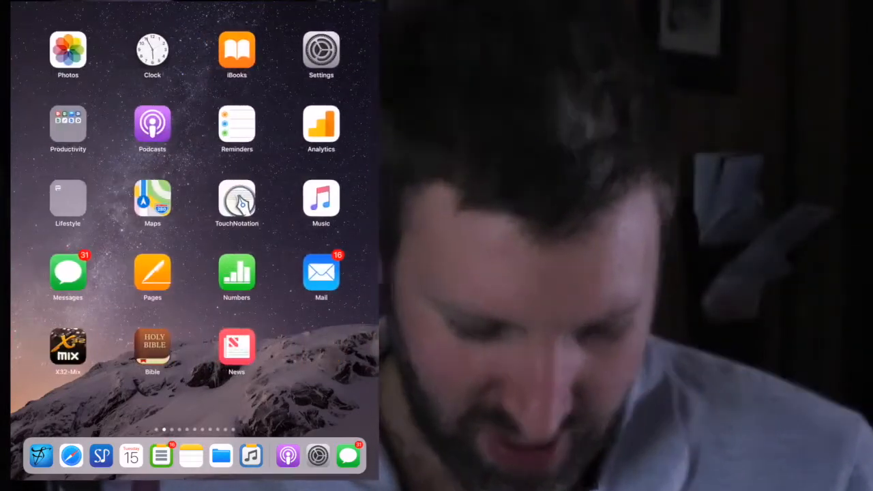
Step: Return from the home screen to the running Symphony Pro 5 score via the App Switcher
left_click(101, 455)
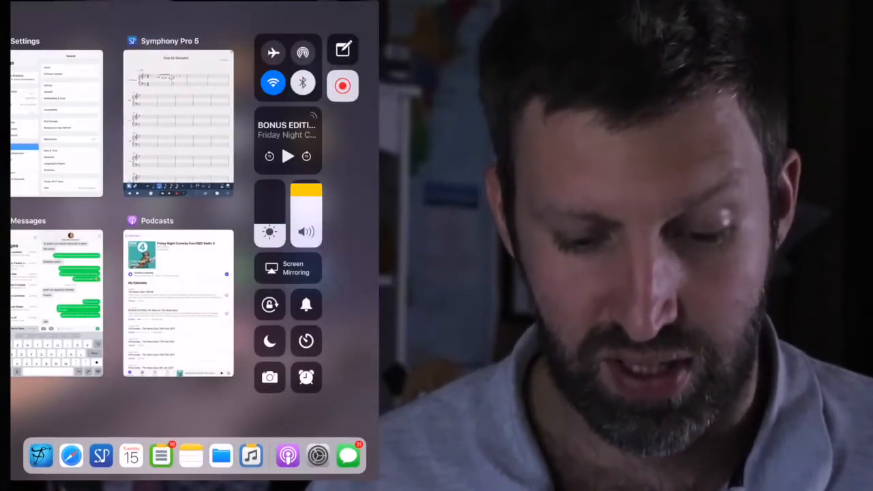
left_click(179, 122)
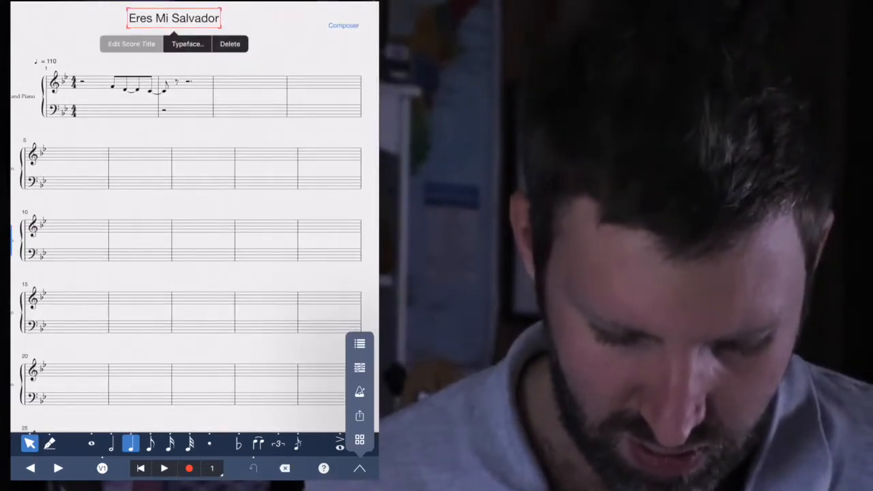
Step: Change the score title from 'Eres Mi Salvador' to 'Common time'
left_click(131, 43)
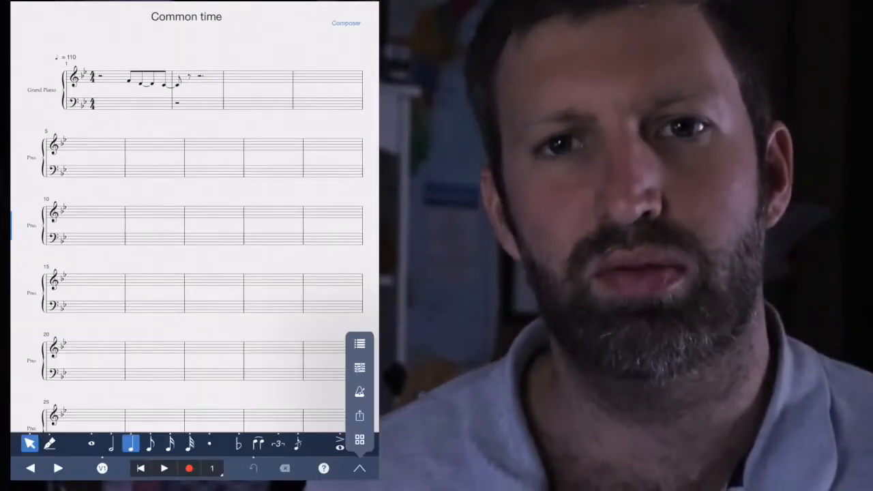
Step: Handwrite quarter-note chords into bar 1 of the bass staff, undoing a mistaken entry
left_click(30, 443)
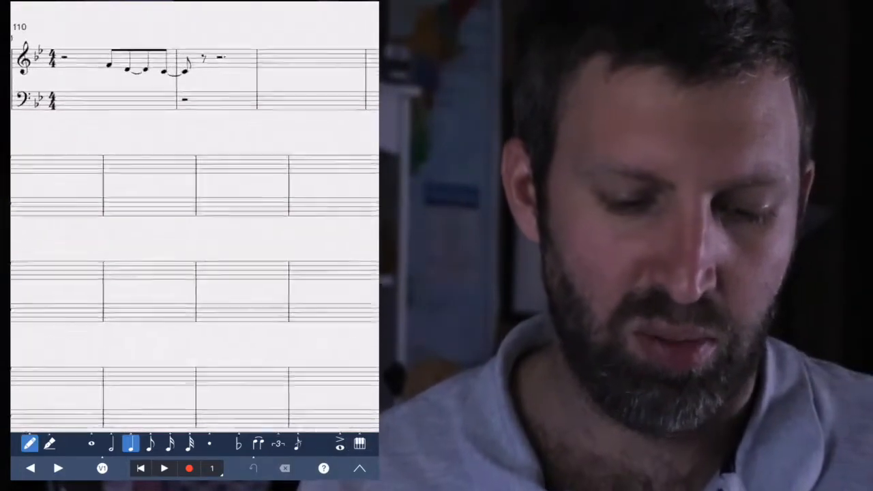
left_click(251, 468)
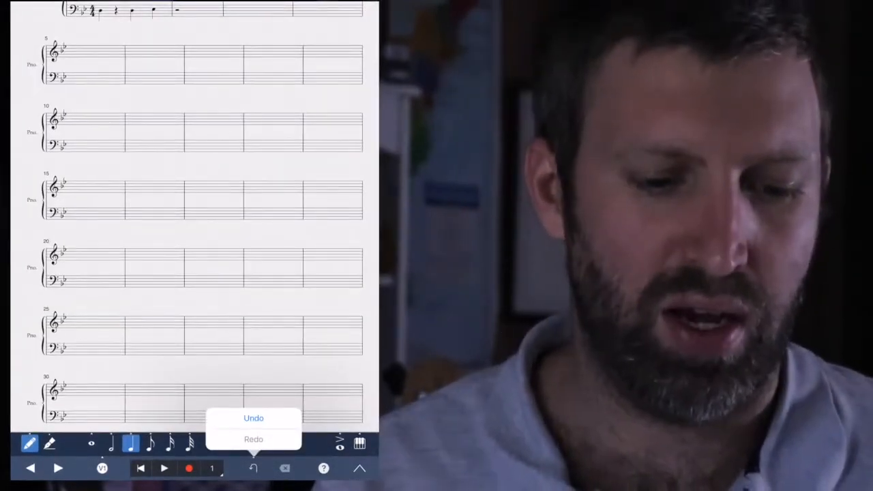
left_click(253, 417)
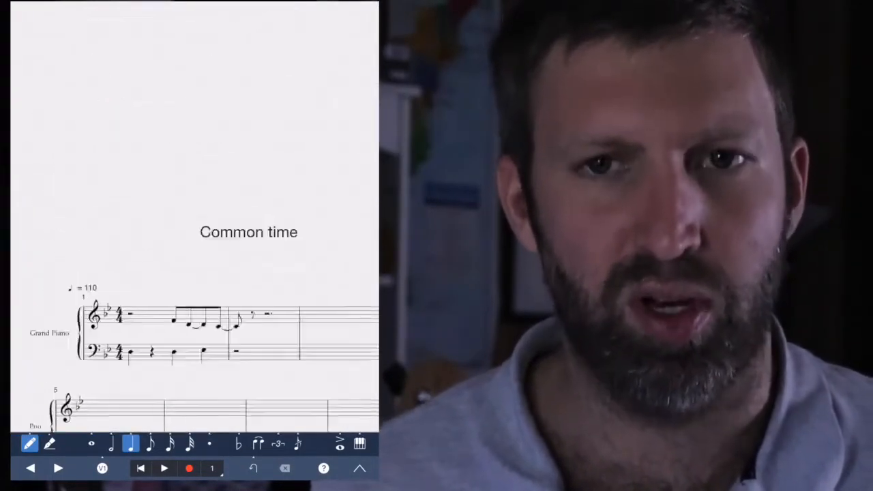
scroll("up", 3)
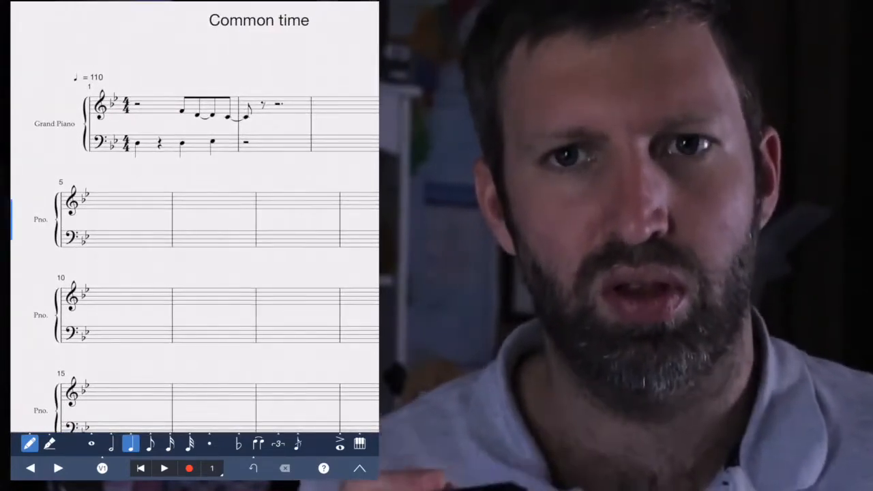
left_click(30, 445)
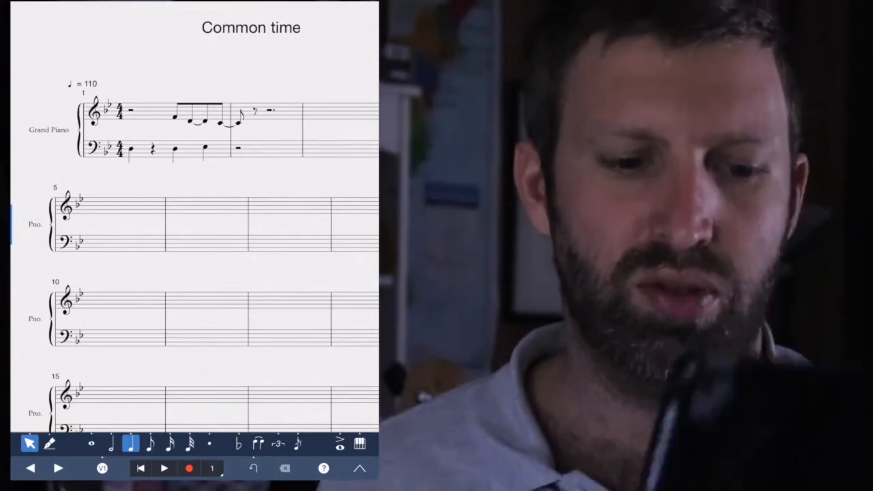
Step: Box-select all notes and rests in bar 1 and delete them, leaving the measure empty
left_click(50, 443)
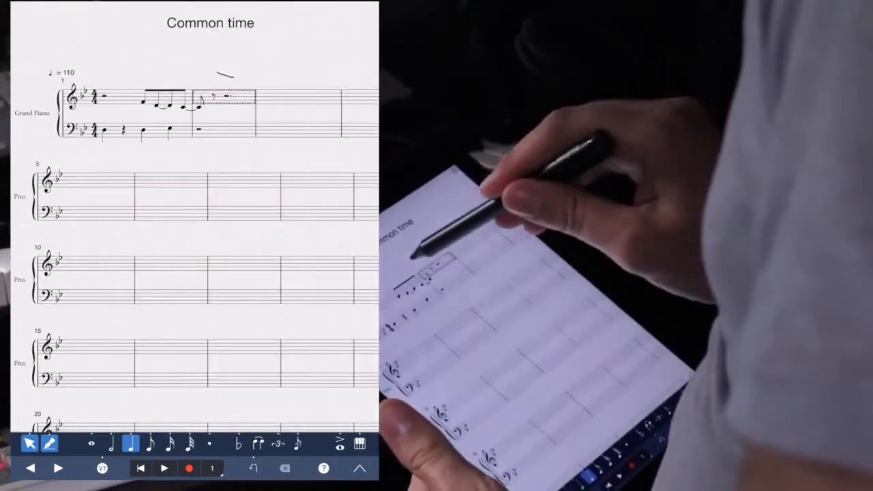
left_click(164, 98)
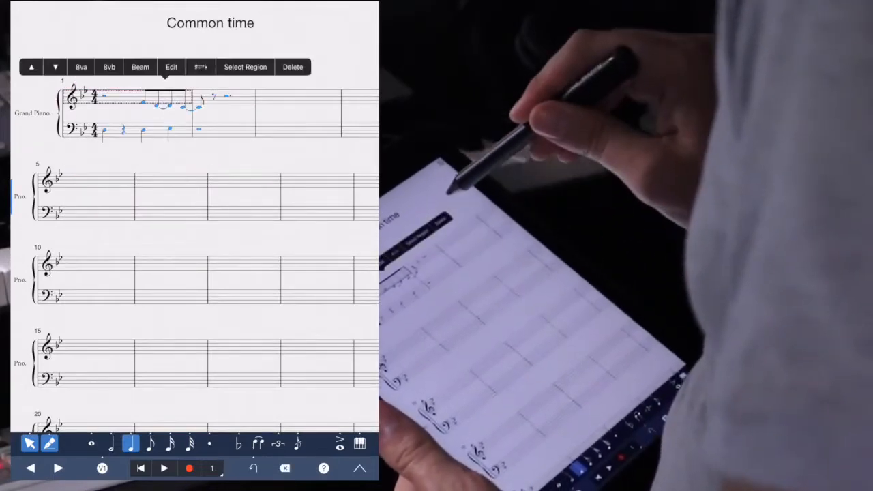
left_click(292, 67)
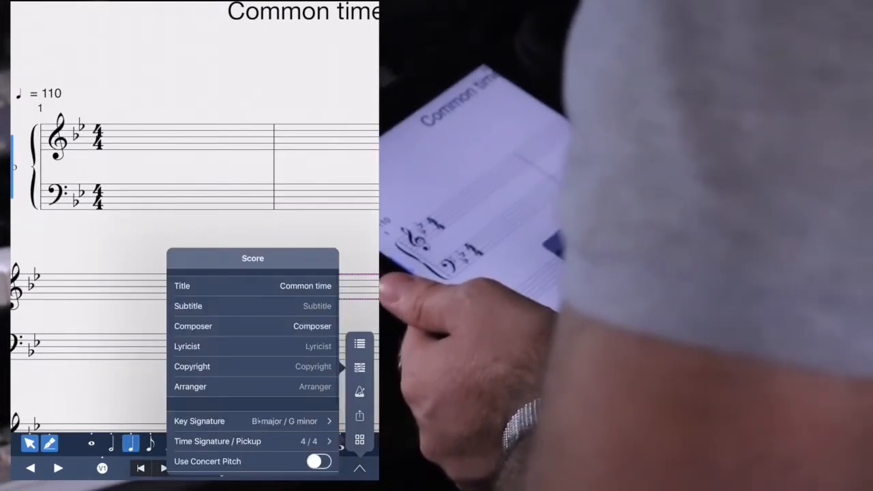
Step: Handwrite a run of beamed eighth notes ending on a quarter in measure 1's bass staff
scroll("down", 3)
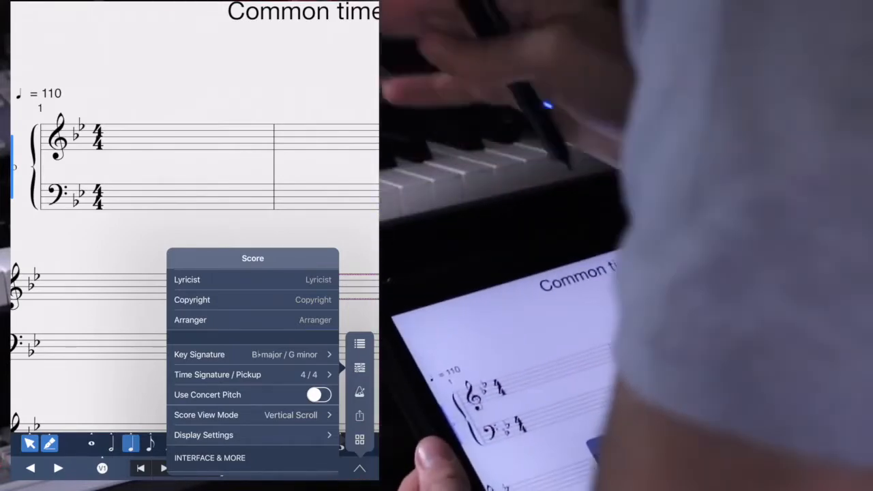
scroll("down", 3)
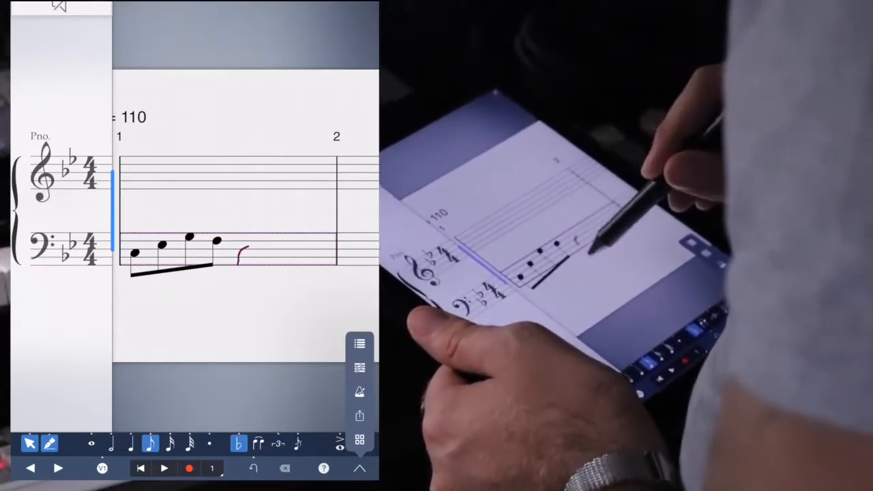
left_click(245, 257)
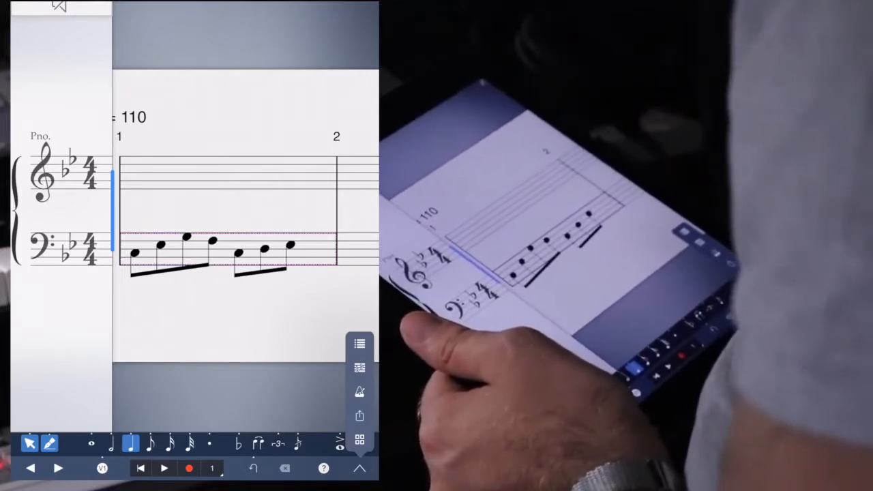
left_click(289, 245)
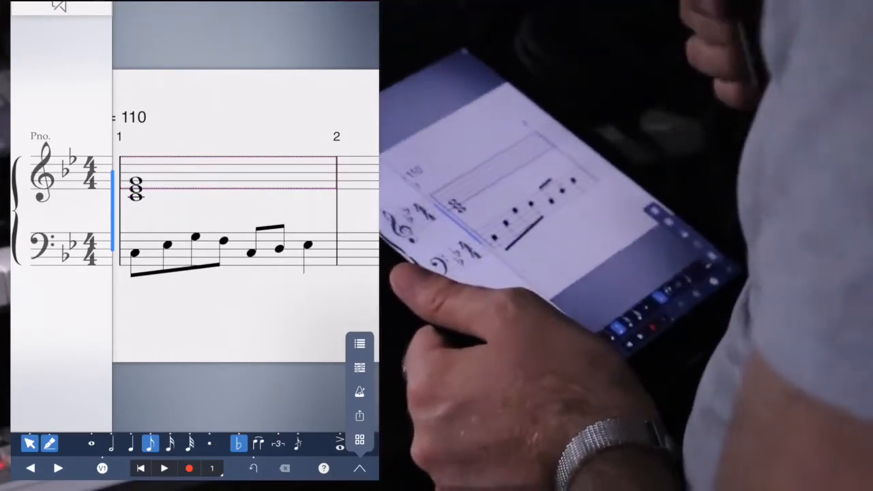
Step: Advance to the empty measure 2 after completing measure 1's C chord and bass line
left_click(163, 468)
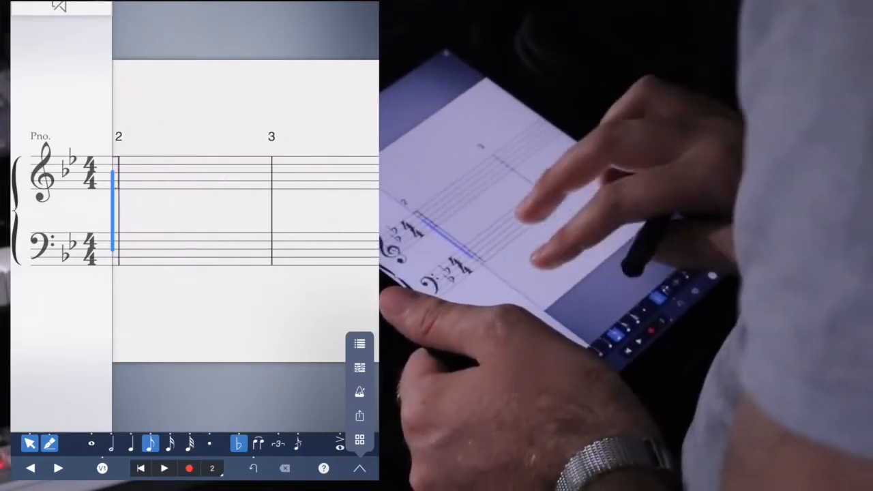
Step: Write two eighth notes and a quarter in measure 2's bass, fixing the last note's duration via Edit
left_click(134, 244)
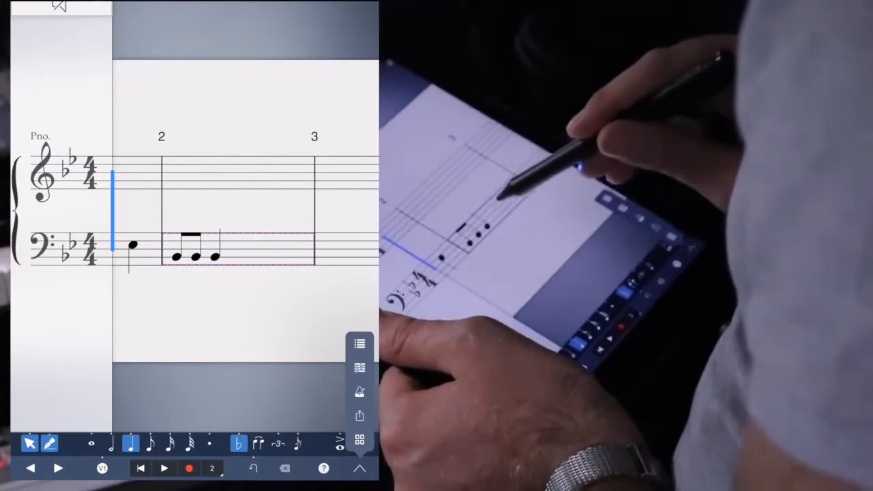
left_click(215, 256)
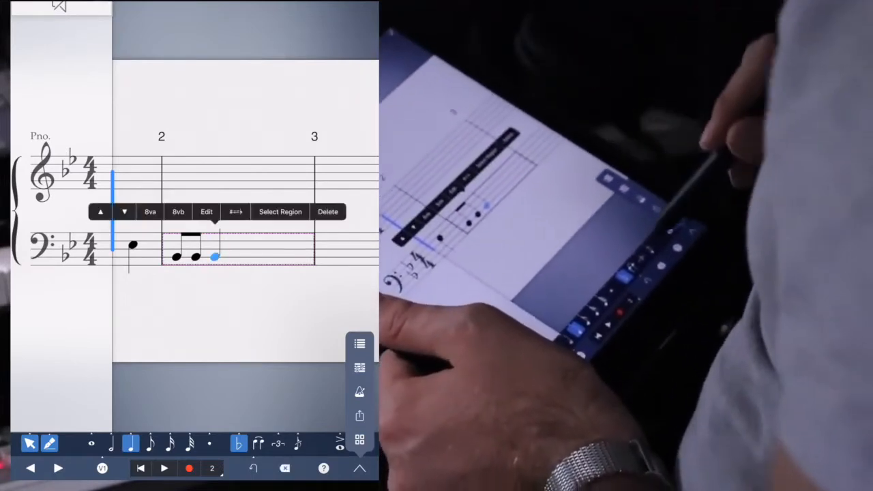
left_click(327, 211)
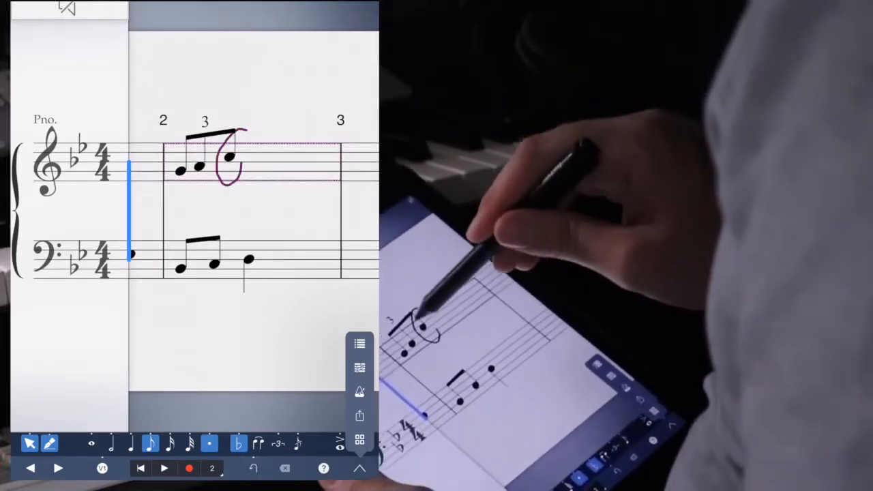
Step: Handwrite the triplet eighth notes on measure 2's treble staff
left_click(230, 161)
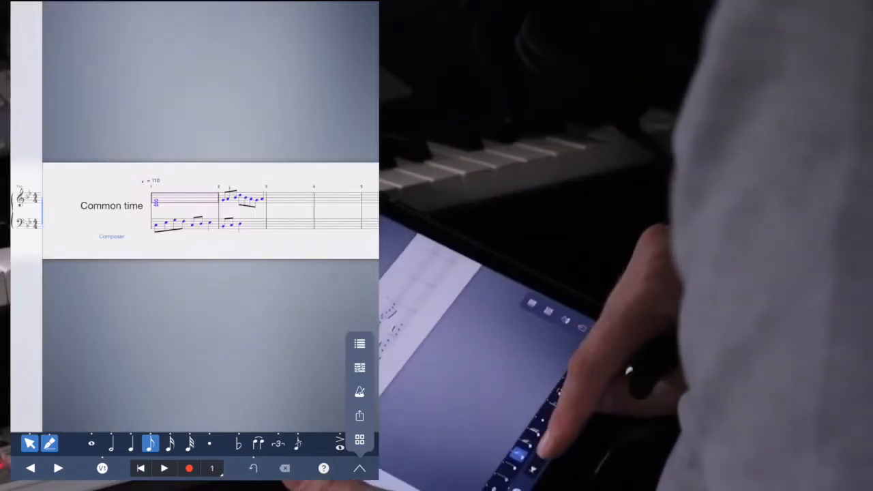
Step: Finish the treble melody notes after the triplet in measure 2 and view the full score
left_click(164, 468)
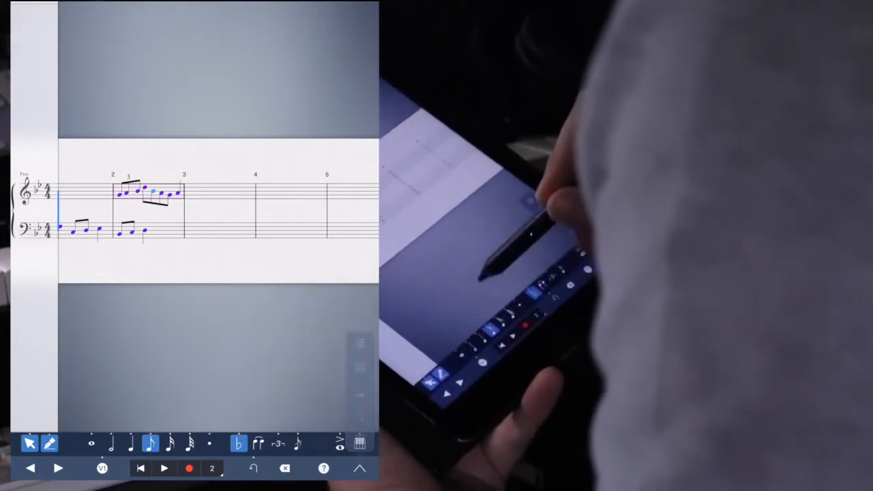
Step: Scroll to measure 3, mark its empty bass bar and begin entering its opening eighth notes
left_click(112, 445)
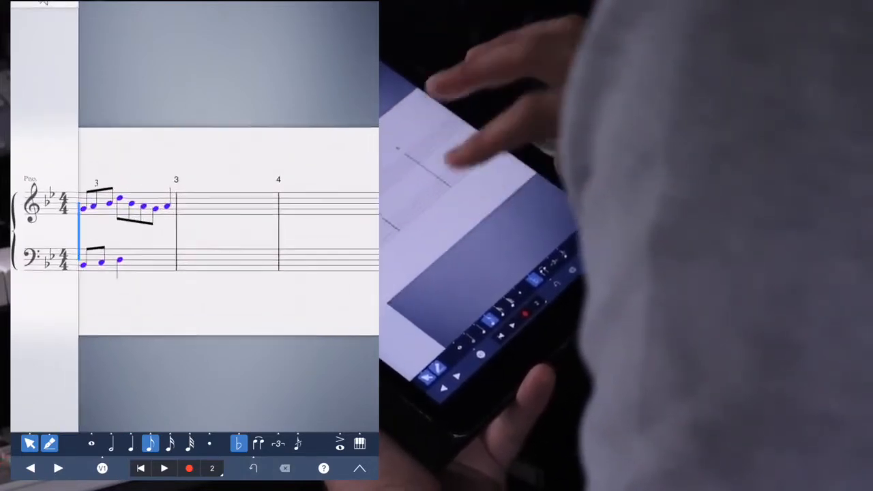
left_click(210, 444)
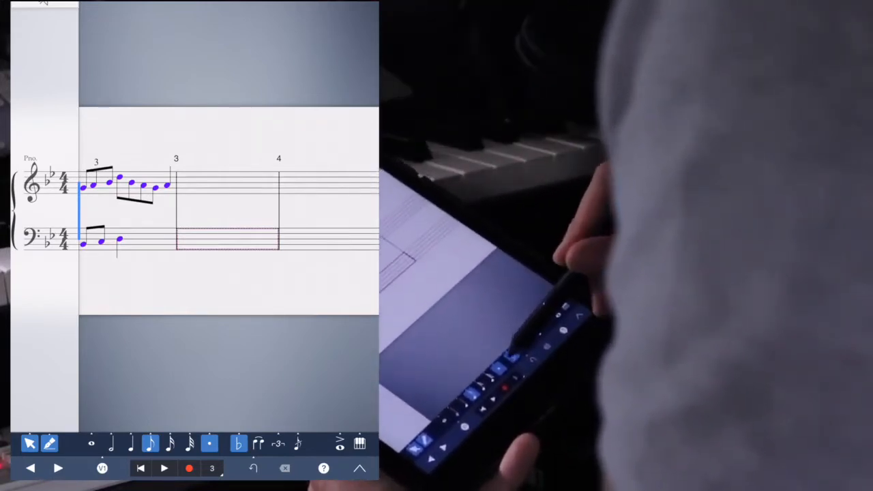
left_click(237, 445)
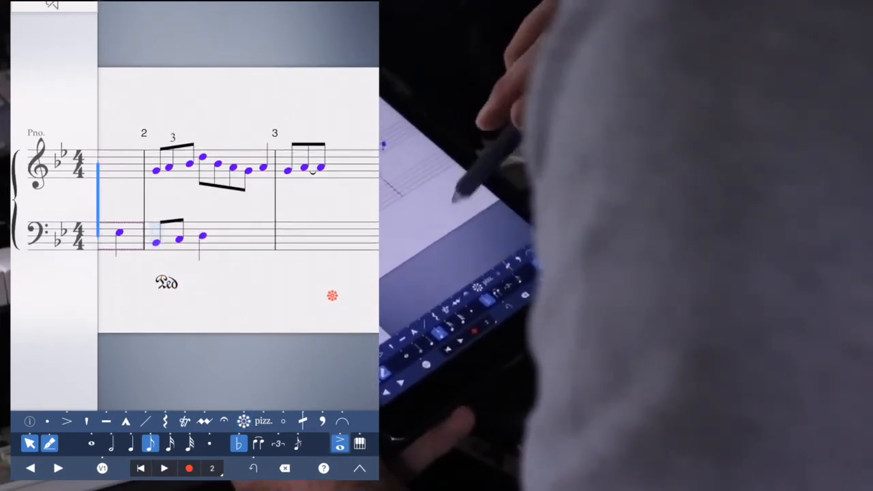
Step: Play the score back from measure 1 with the new pedal markings
left_click(164, 468)
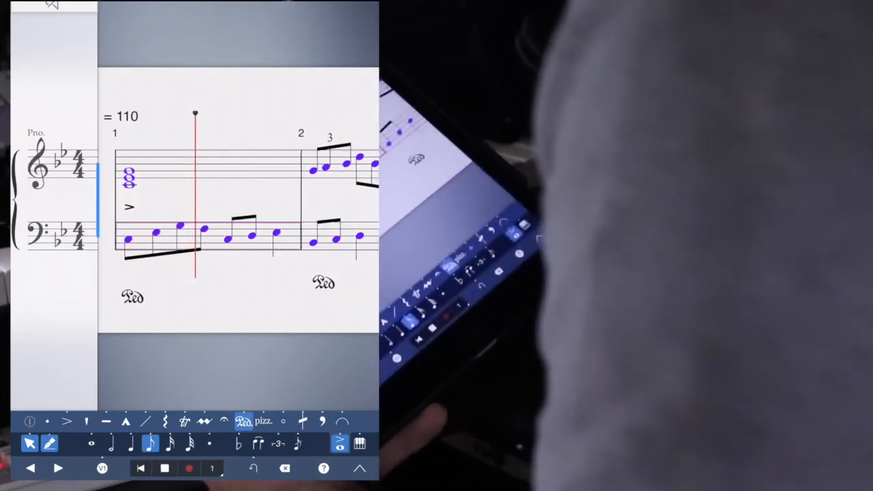